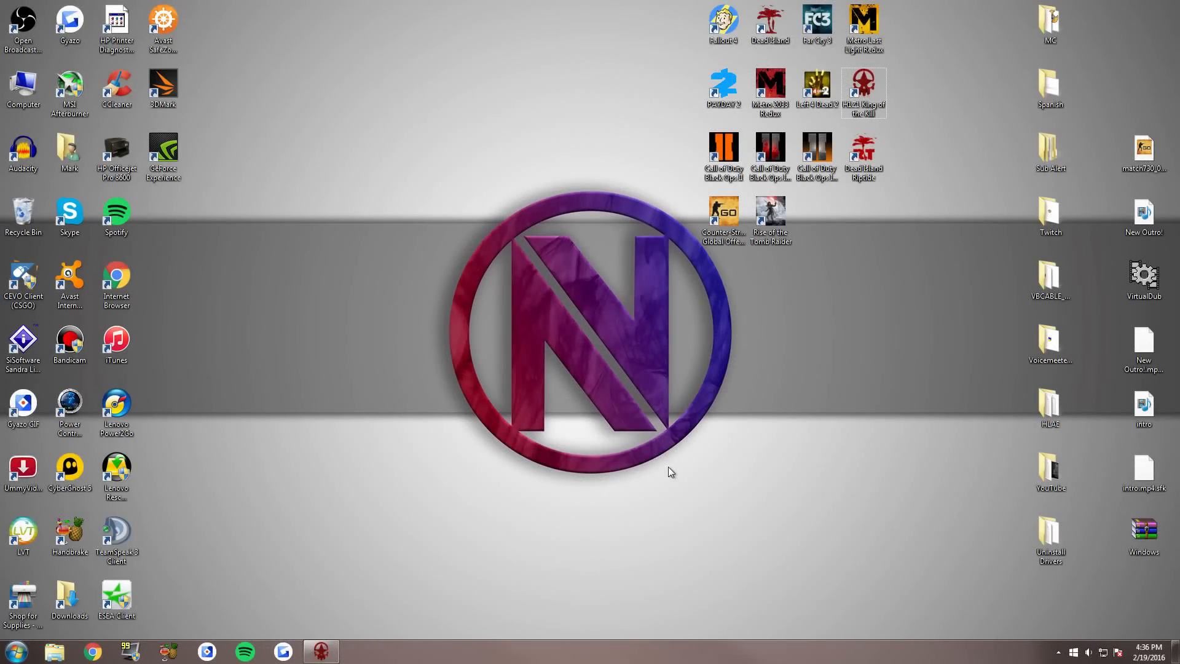
{"action": "mouse_move", "coordinate": [713, 463]}
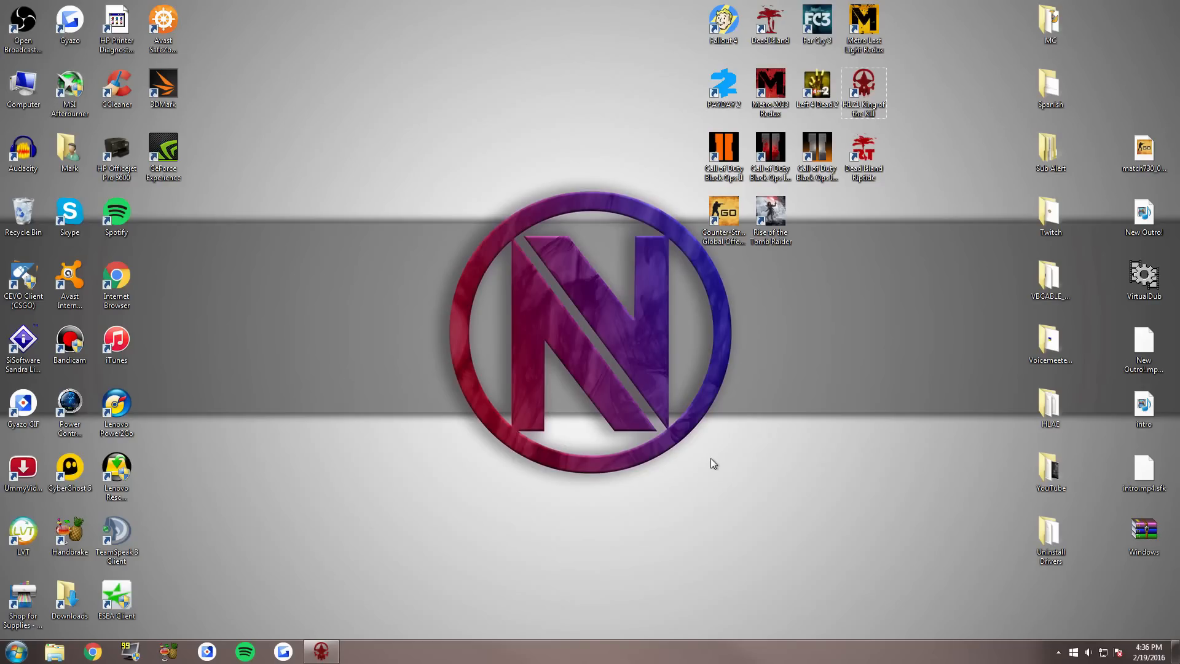
{"action": "mouse_move", "coordinate": [1134, 603]}
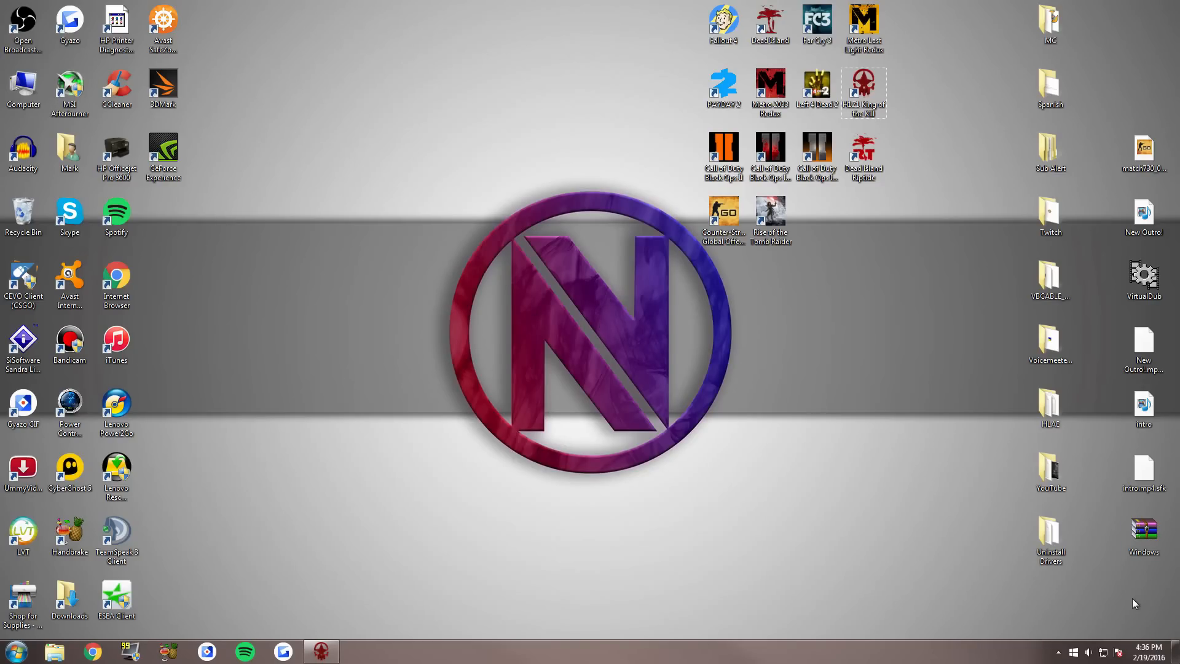
{"action": "mouse_move", "coordinate": [750, 386]}
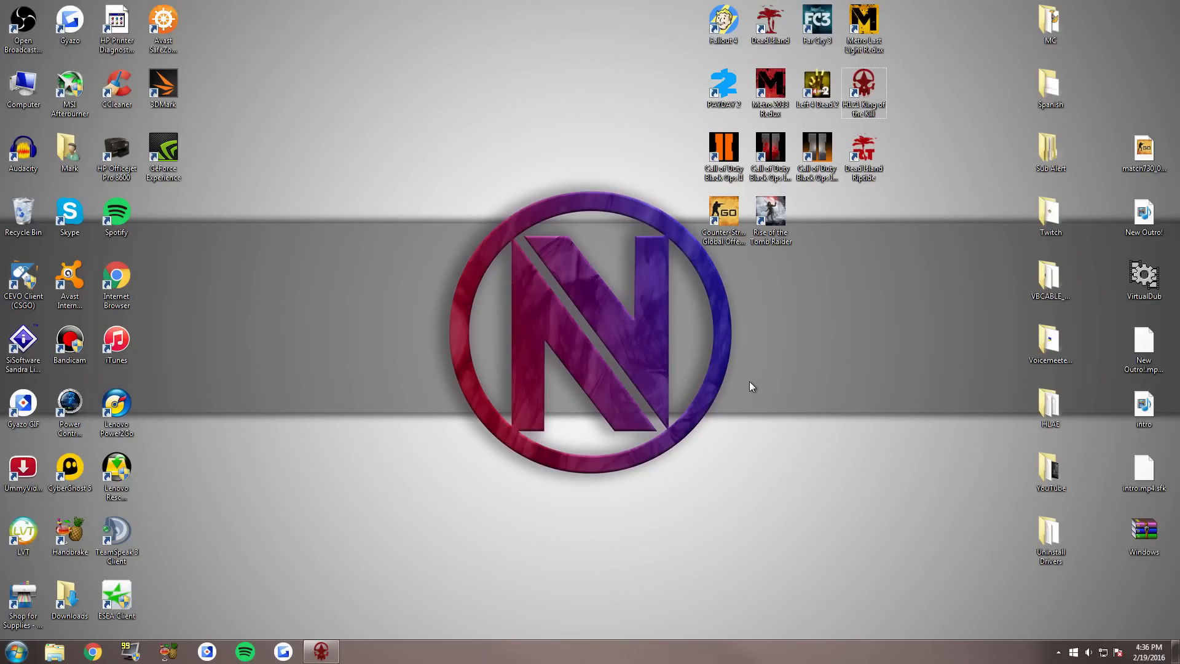
{"action": "mouse_move", "coordinate": [879, 445]}
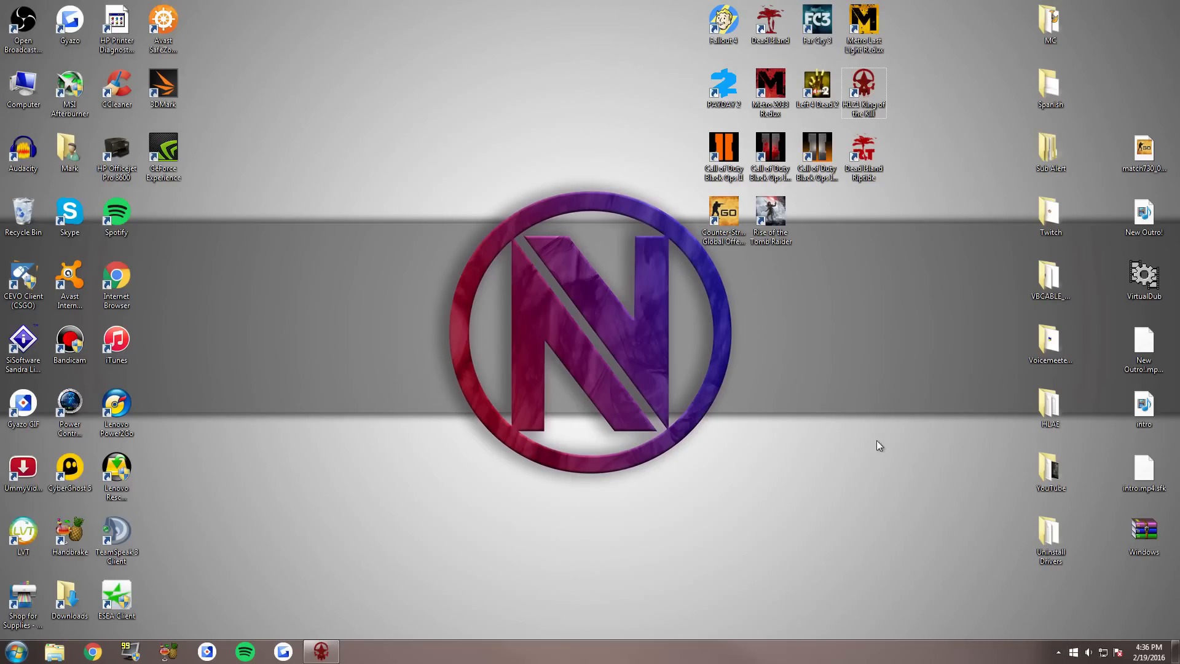
{"action": "mouse_move", "coordinate": [915, 557]}
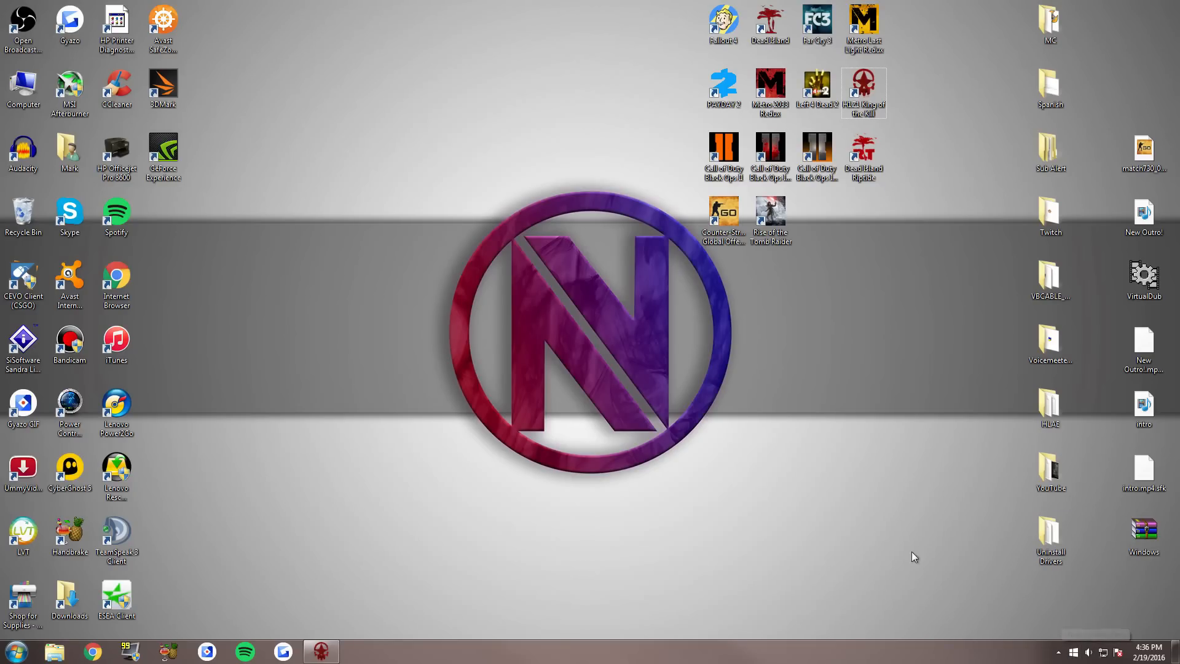
Step: Launch NVIDIA Control Panel from the hidden tray icons, then bring up the Start menu
{"action": "left_click", "coordinate": [1059, 651]}
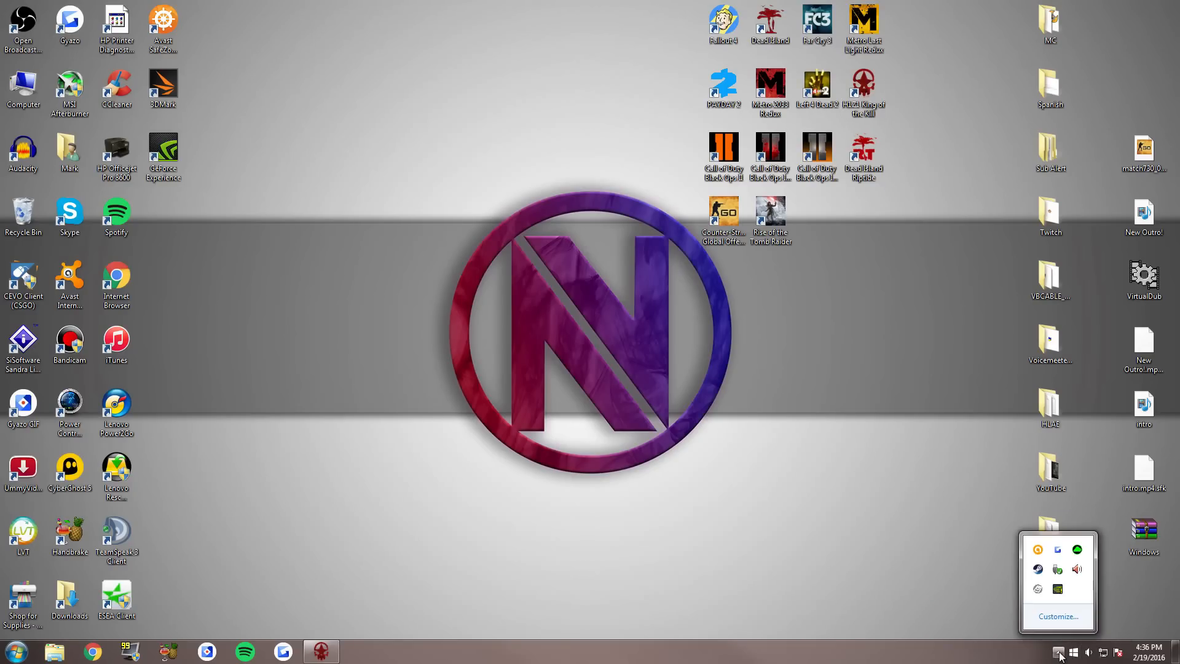
{"action": "mouse_move", "coordinate": [1057, 589]}
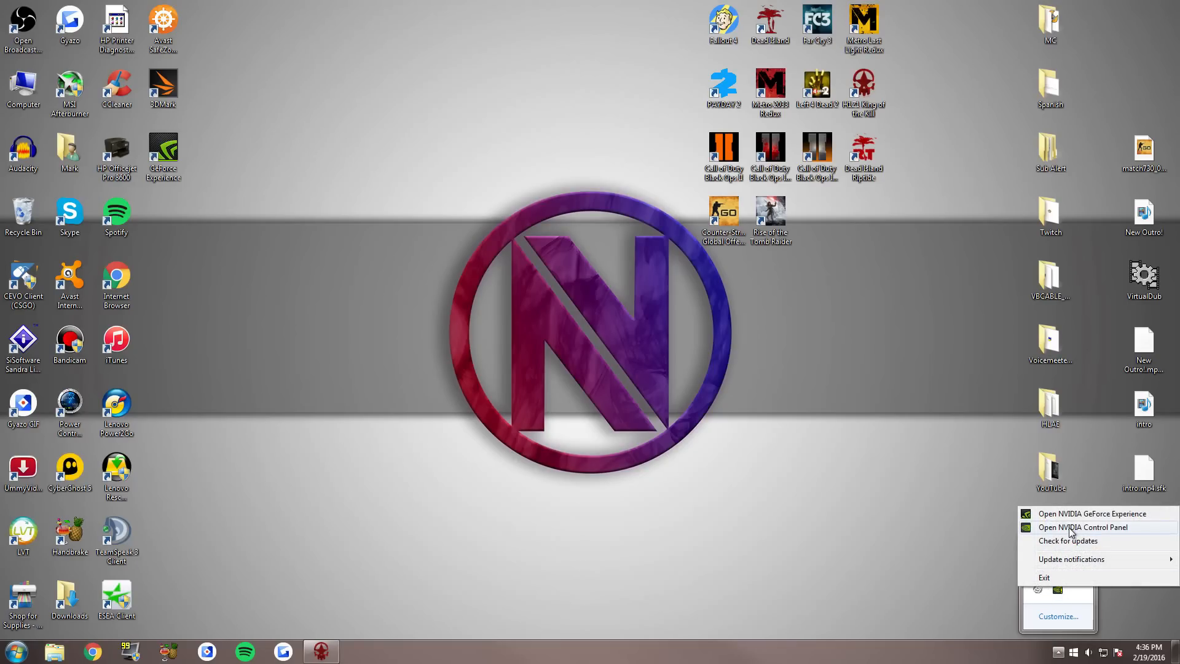
{"action": "left_click", "coordinate": [1084, 527]}
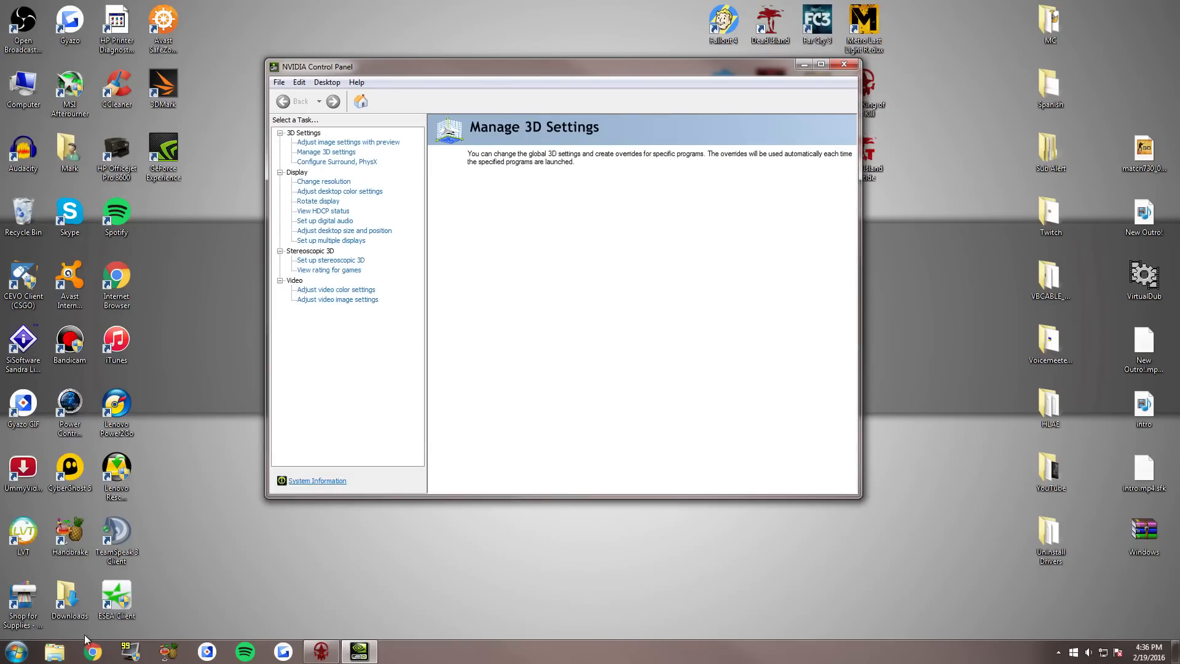
{"action": "left_click", "coordinate": [13, 651]}
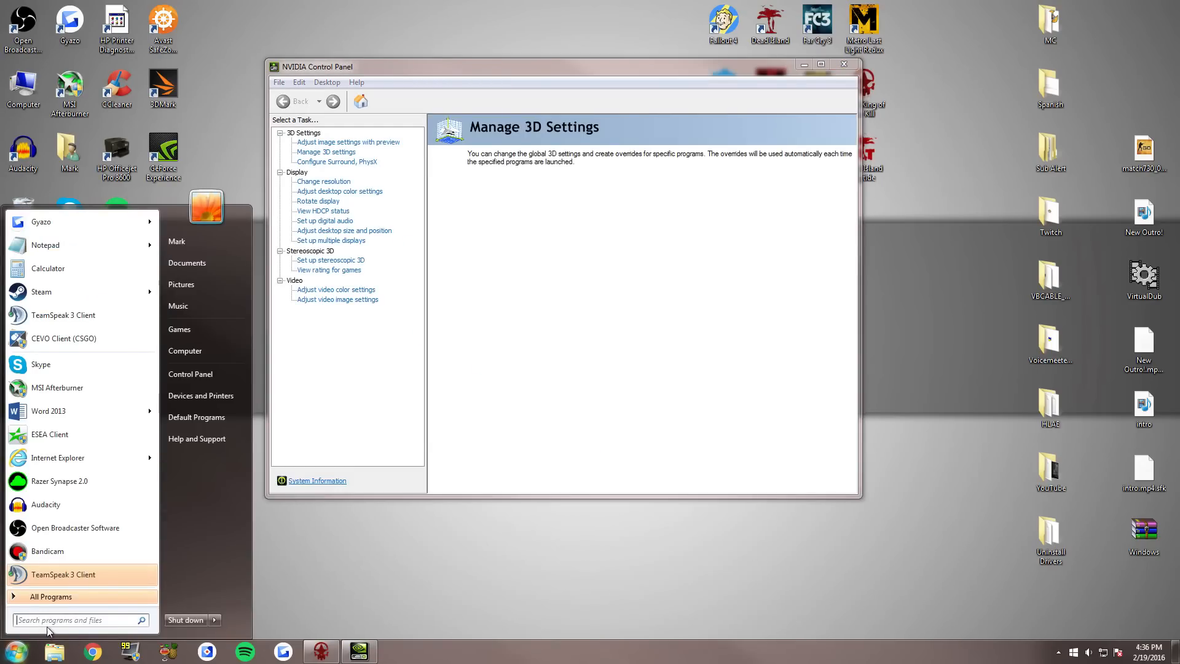
{"action": "mouse_move", "coordinate": [326, 533]}
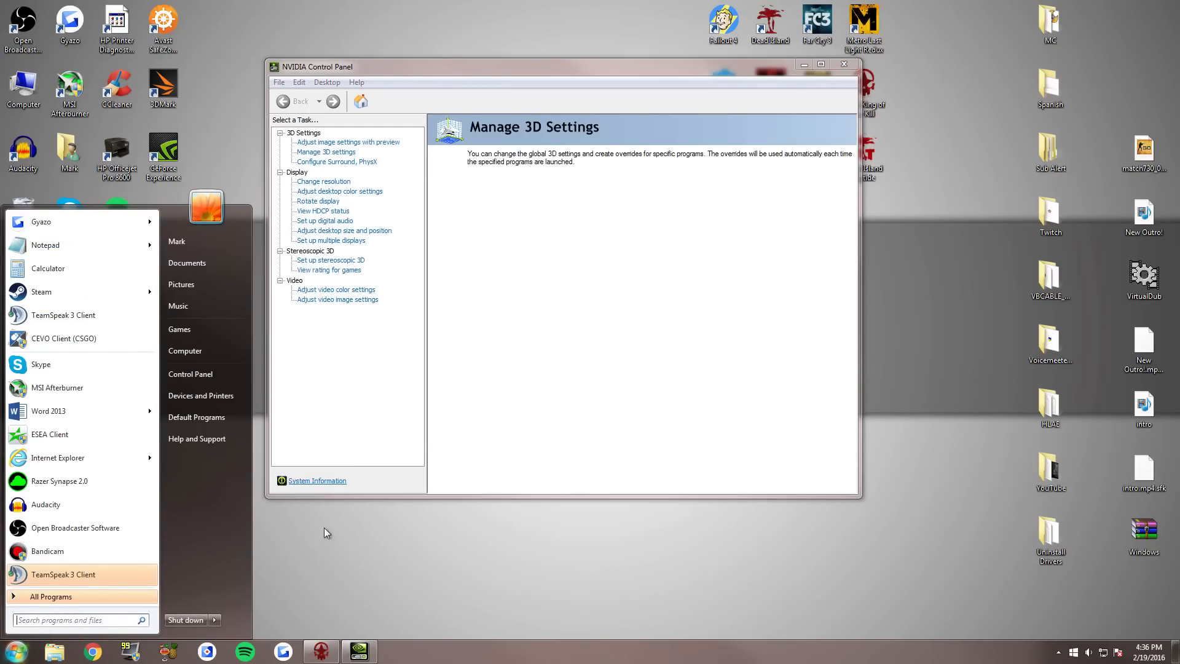
Step: Show the Manage 3D Settings page with its Global Settings feature values
{"action": "left_click", "coordinate": [325, 152]}
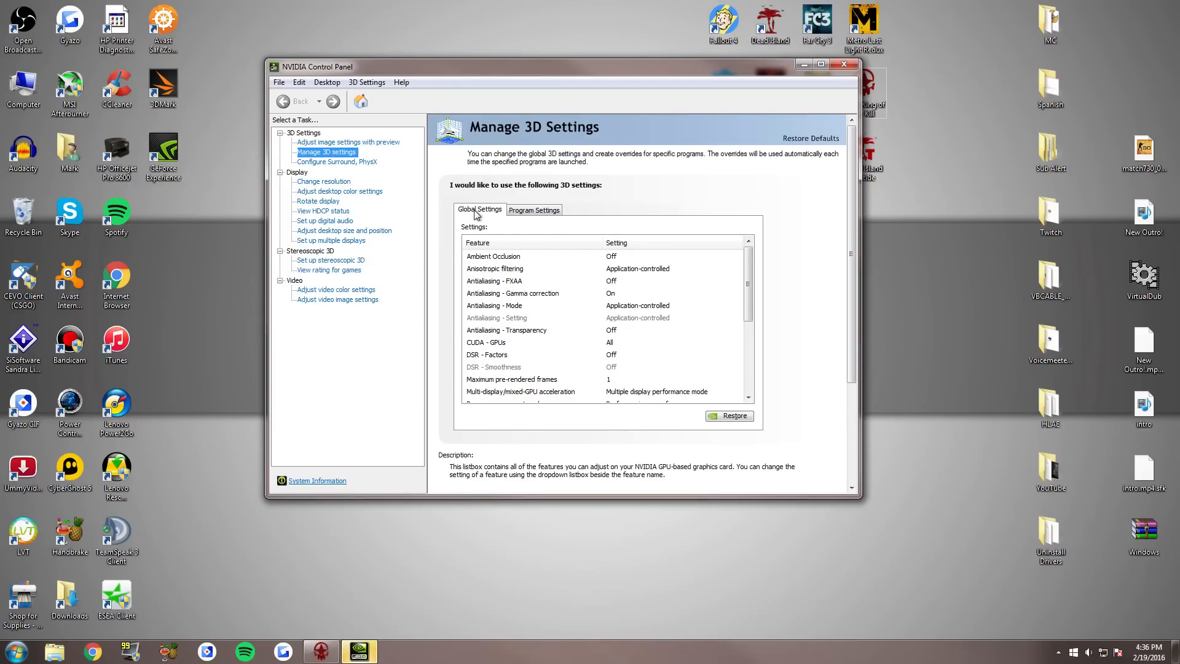
{"action": "mouse_move", "coordinate": [686, 284]}
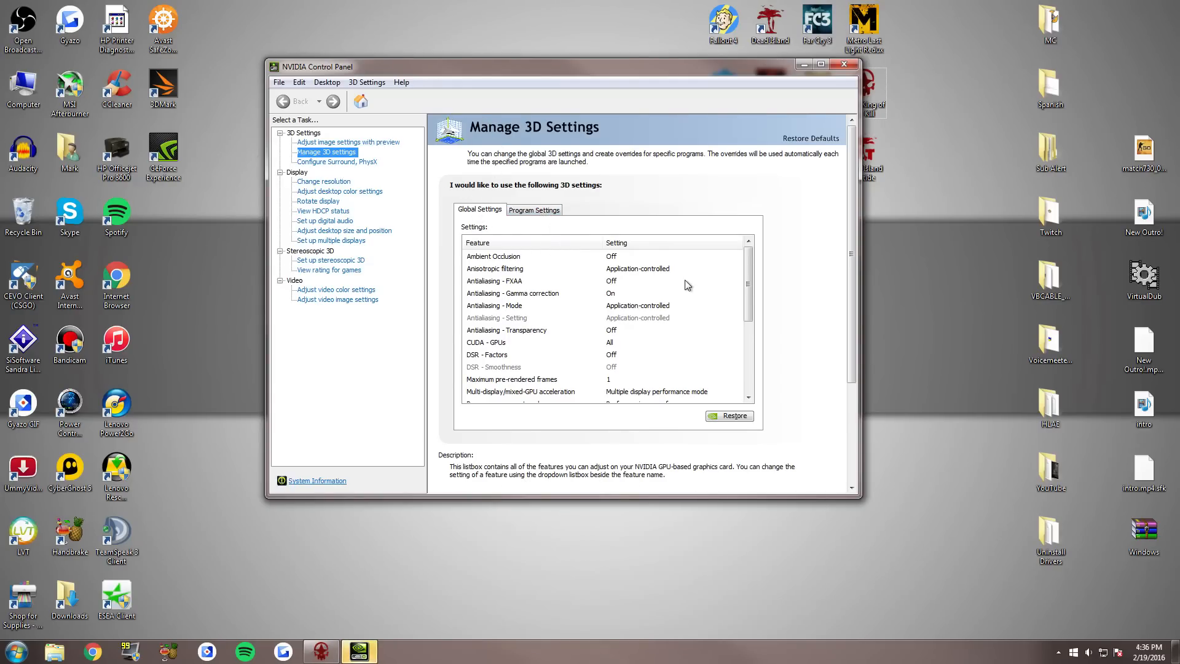
{"action": "mouse_move", "coordinate": [749, 287]}
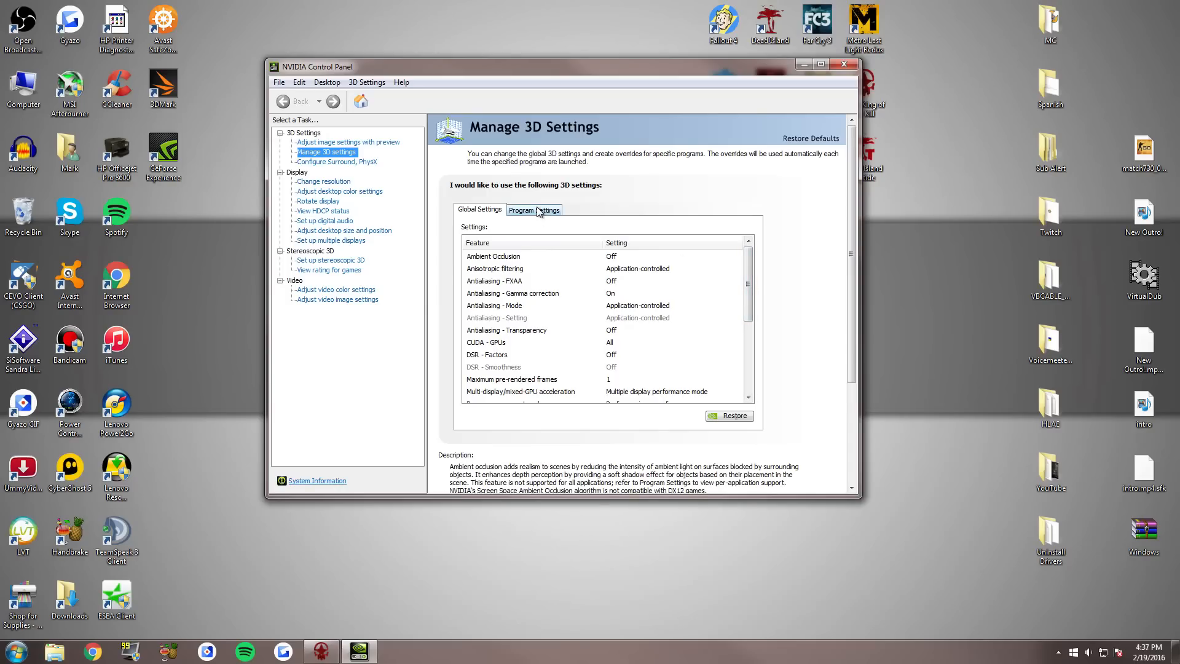
Step: Switch to Program Settings for H1Z1 (h1z1.exe) and scroll its feature list
{"action": "left_click", "coordinate": [534, 209]}
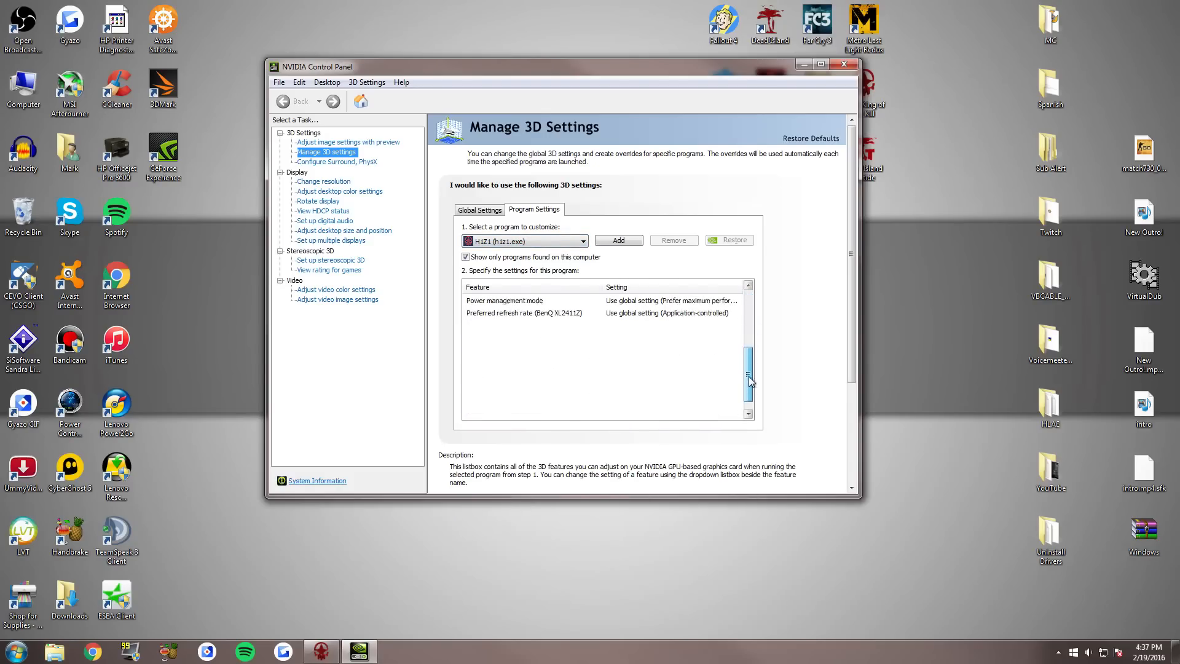
{"action": "left_click_drag", "start_coordinate": [748, 377], "coordinate": [748, 399]}
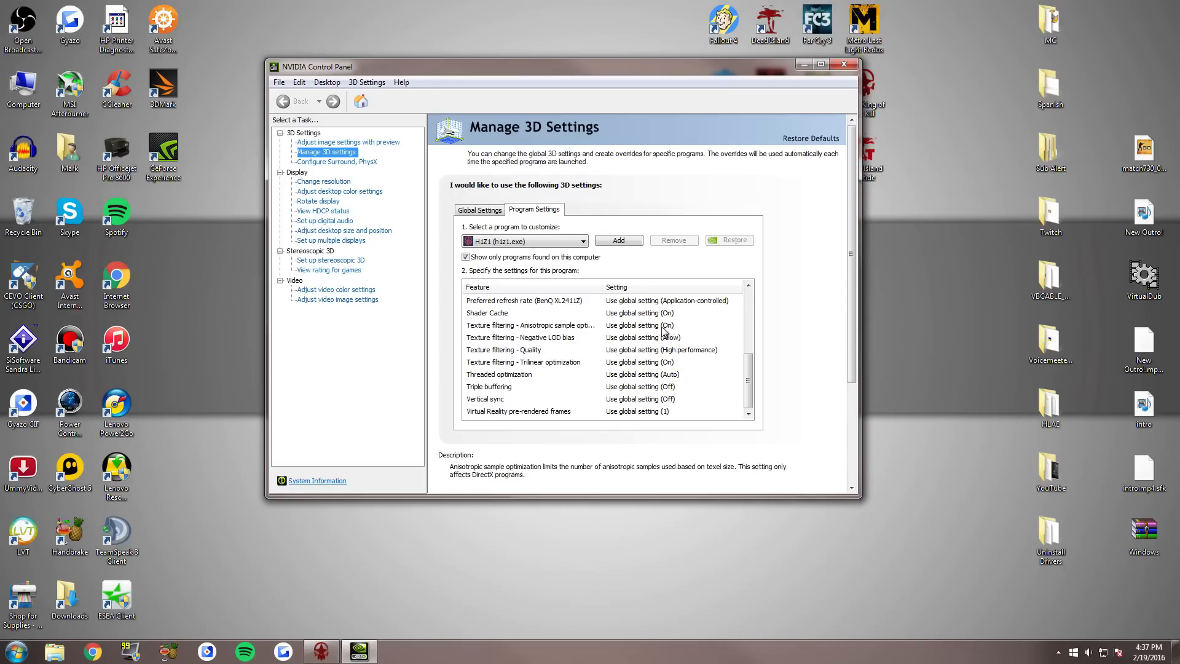
{"action": "mouse_move", "coordinate": [640, 301]}
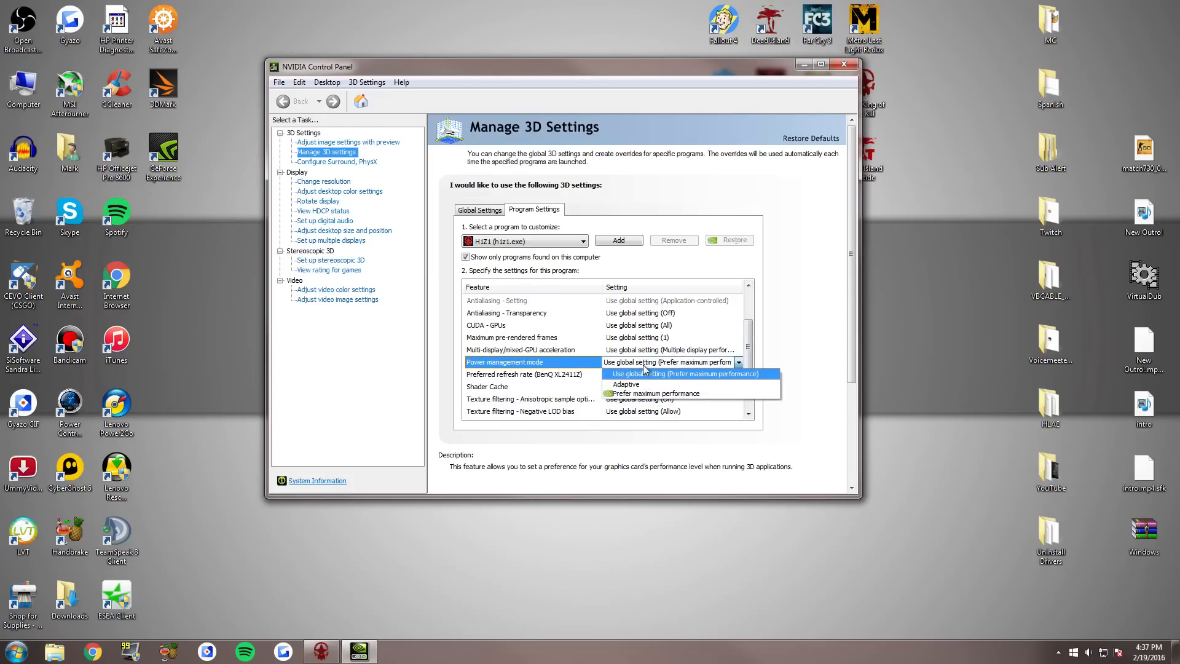
{"action": "mouse_move", "coordinate": [650, 384]}
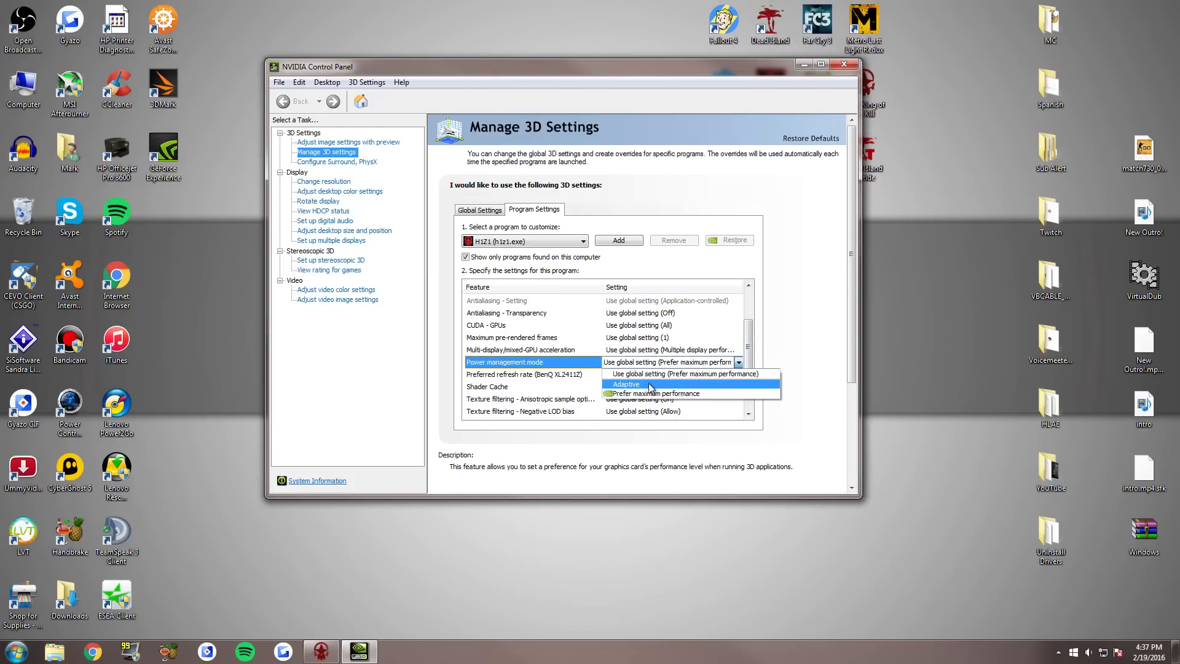
{"action": "mouse_move", "coordinate": [656, 393]}
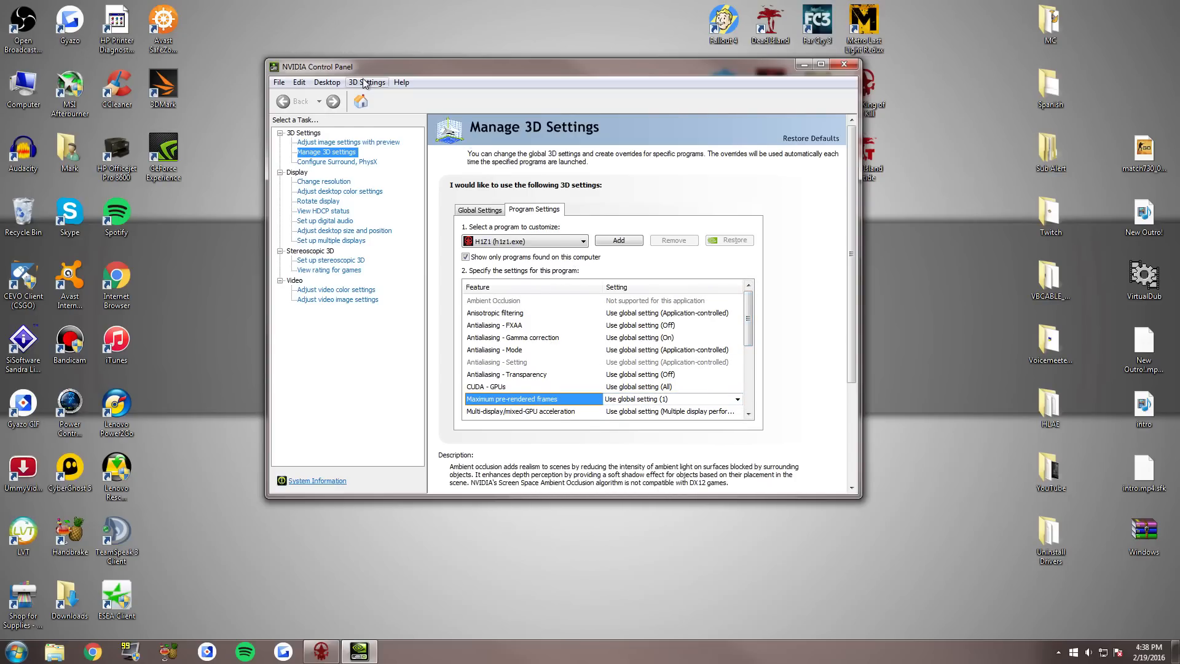
Step: Close NVIDIA Control Panel and open the H1Z1 launcher from the taskbar
{"action": "left_click", "coordinate": [844, 64]}
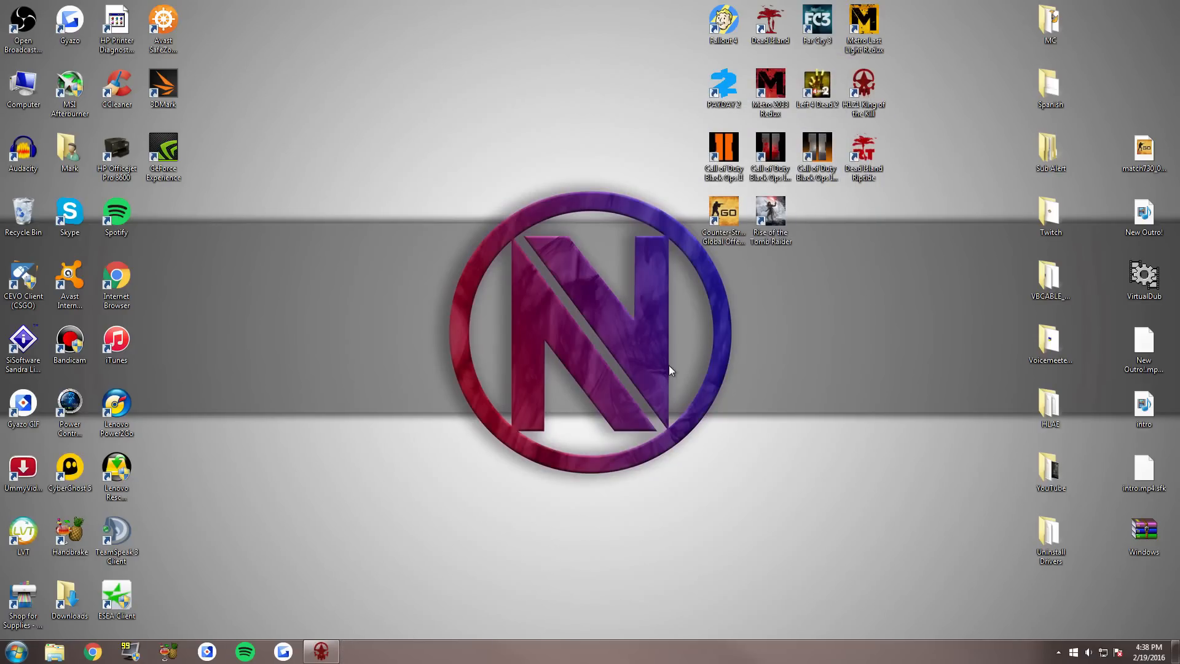
{"action": "mouse_move", "coordinate": [686, 339]}
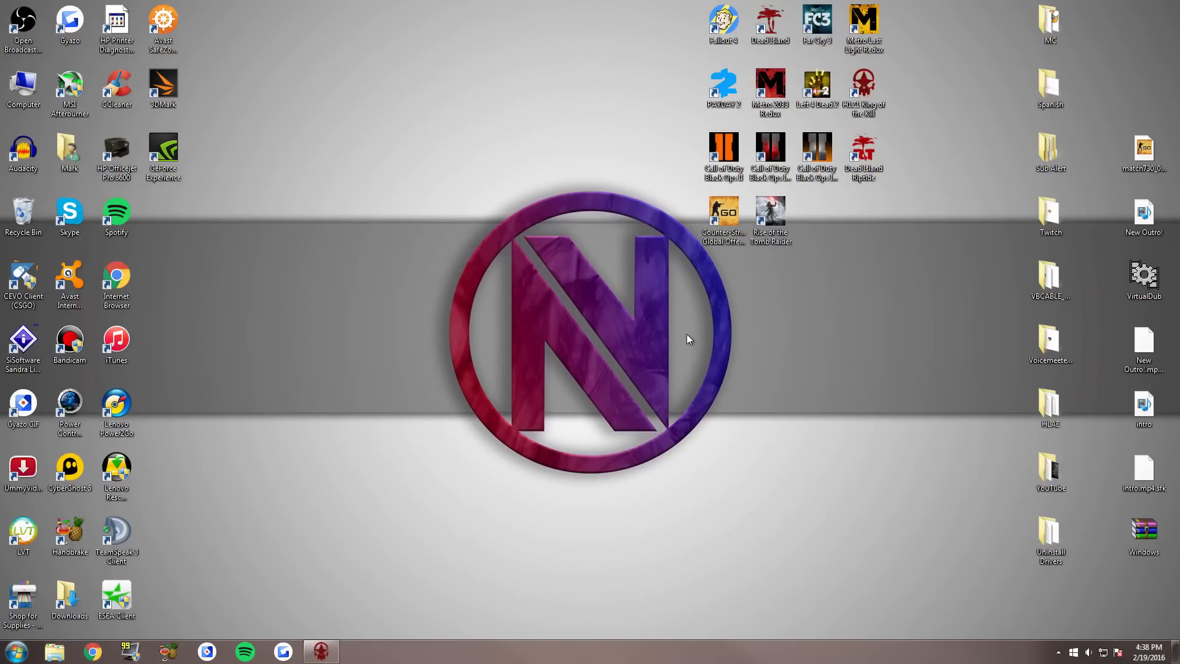
{"action": "mouse_move", "coordinate": [400, 532]}
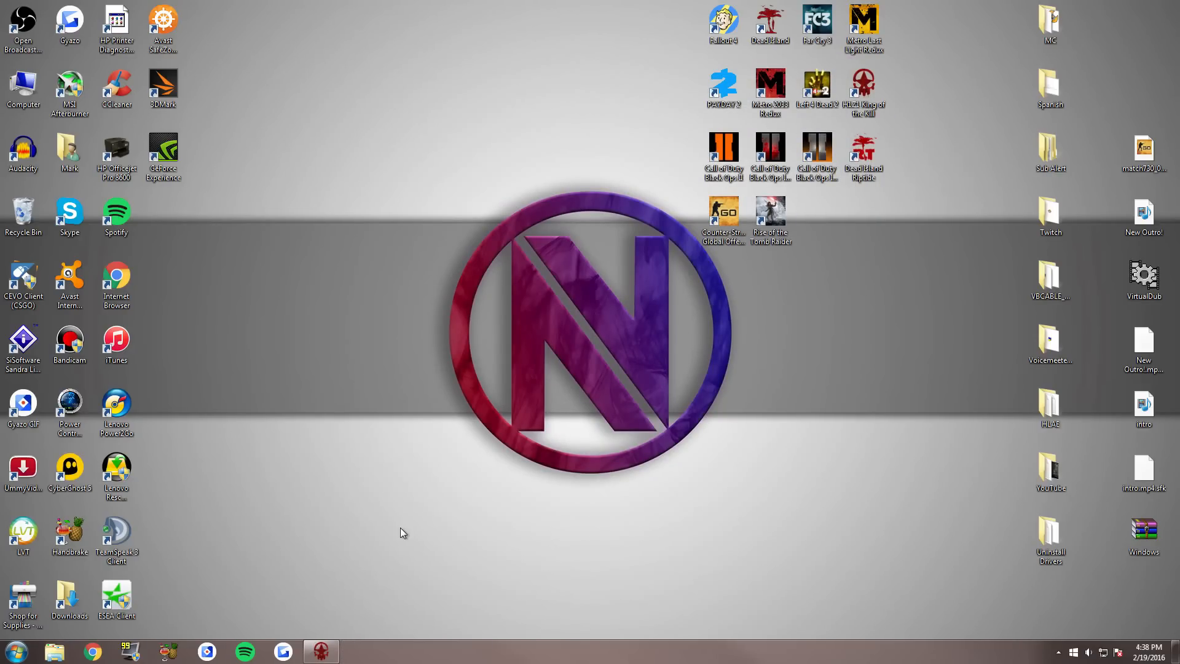
{"action": "mouse_move", "coordinate": [320, 651]}
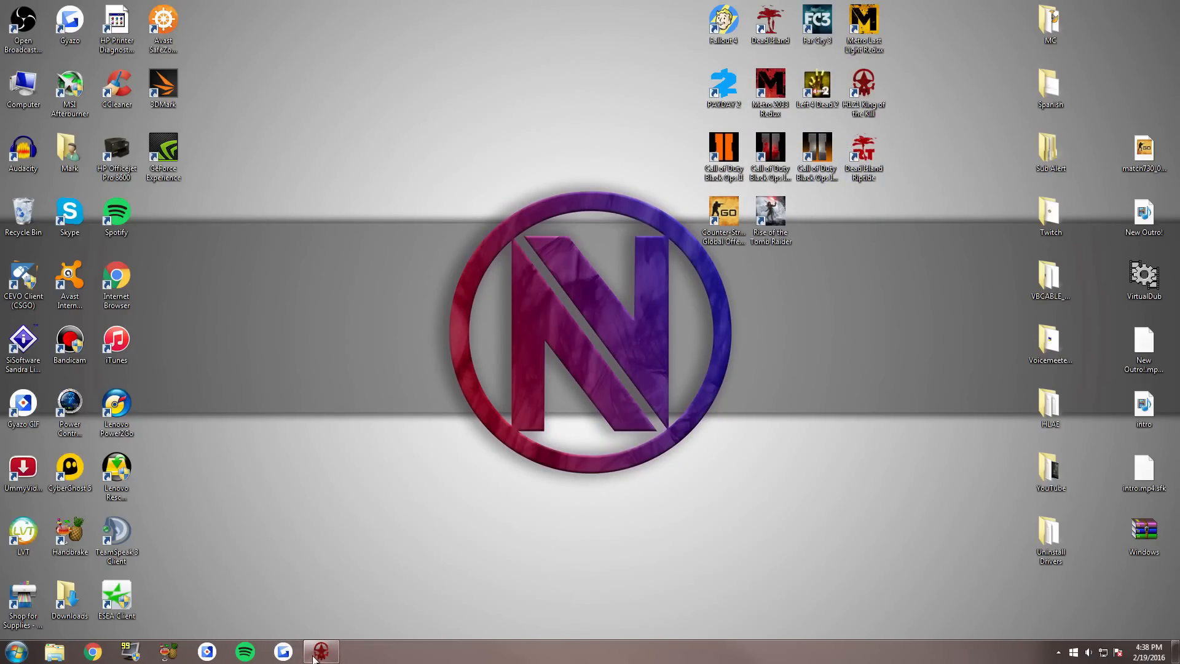
{"action": "left_click", "coordinate": [321, 651]}
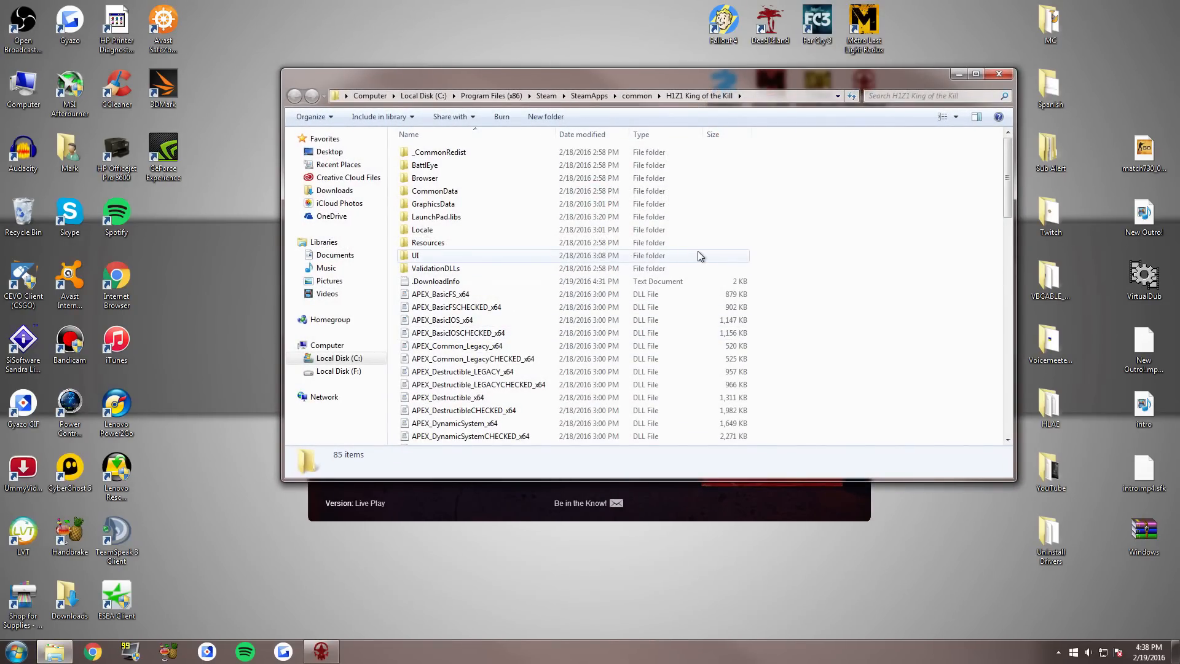
{"action": "left_click", "coordinate": [455, 306]}
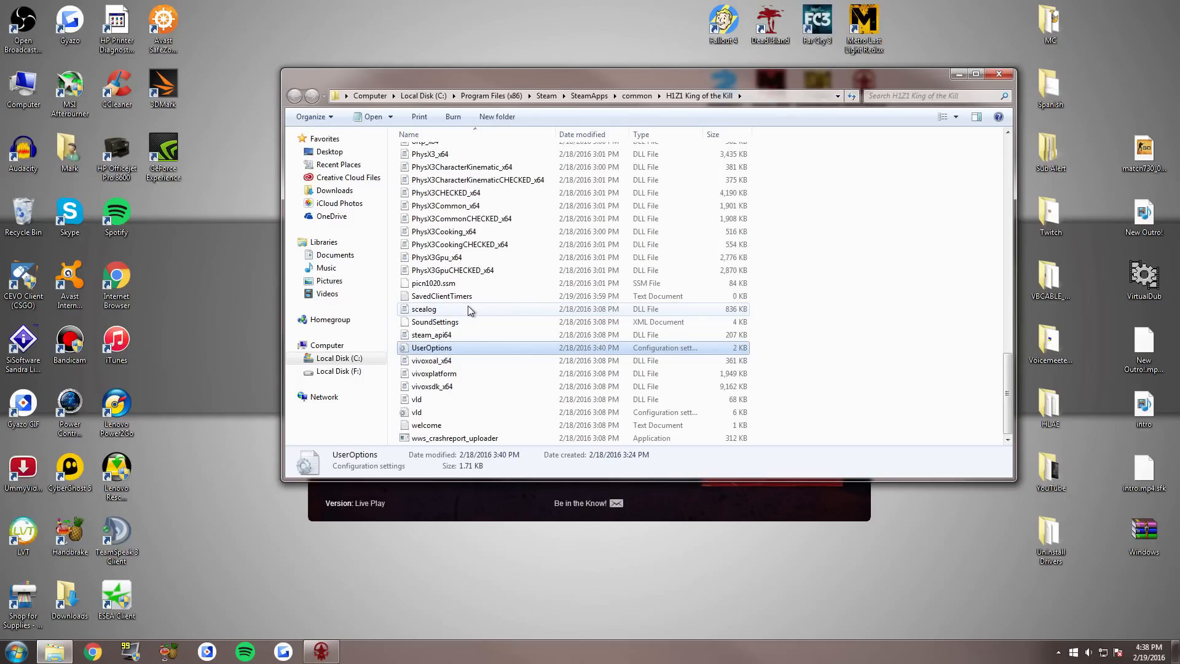
{"action": "right_click", "coordinate": [432, 348]}
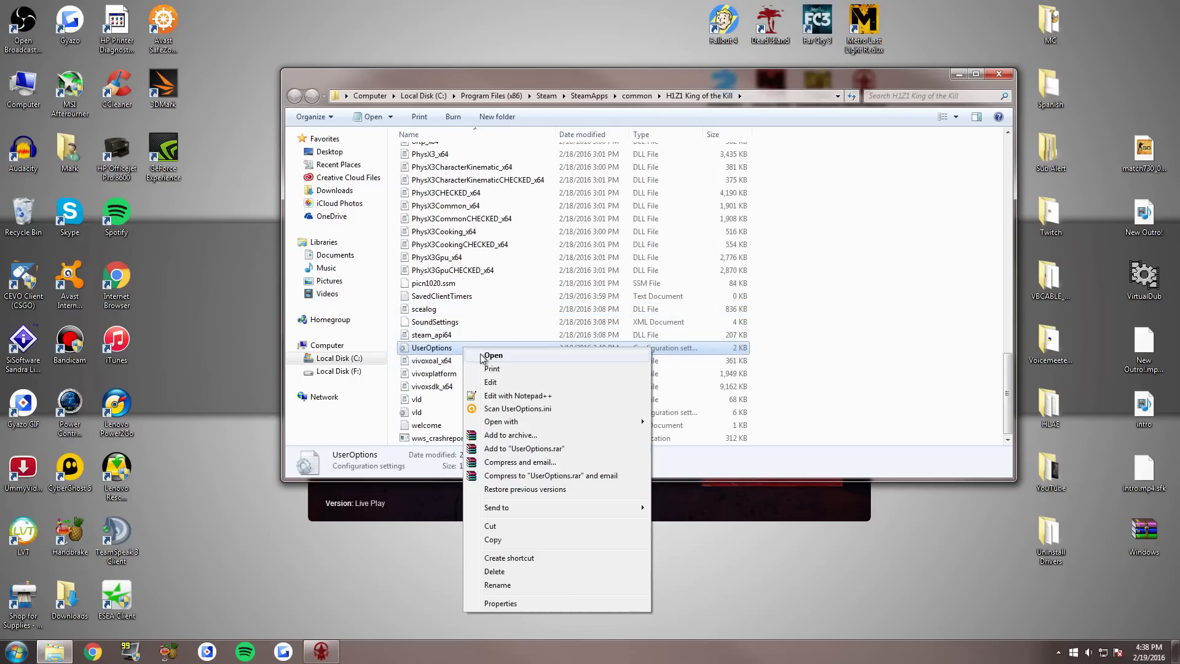
{"action": "left_click", "coordinate": [500, 603]}
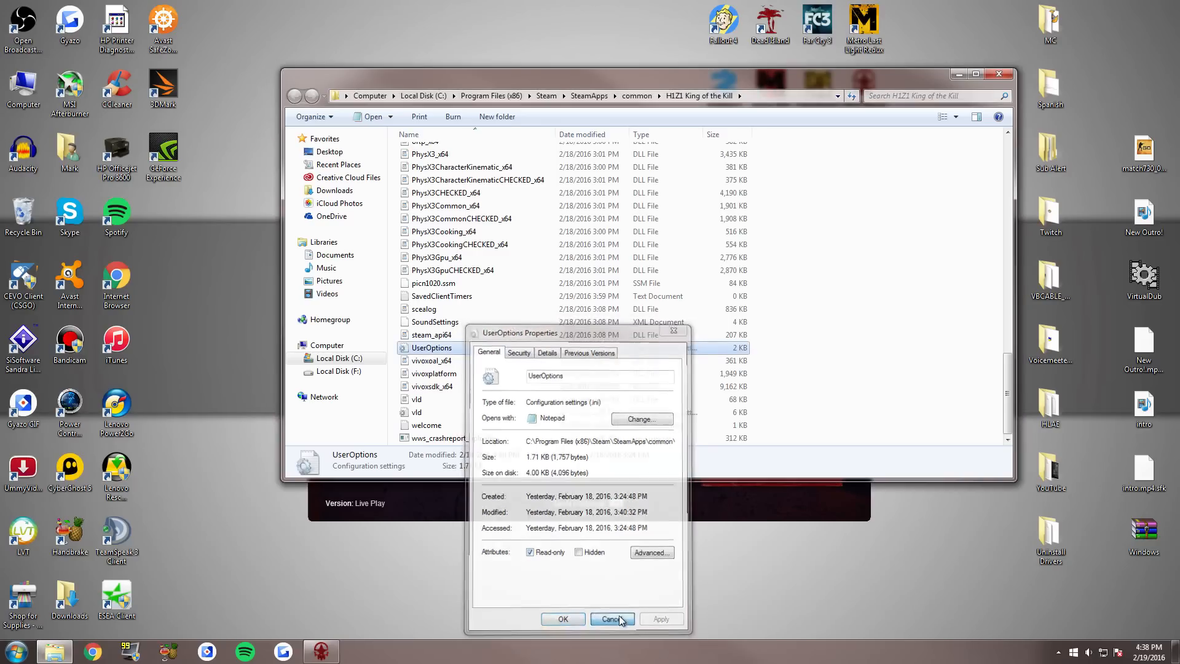
{"action": "left_click", "coordinate": [611, 618]}
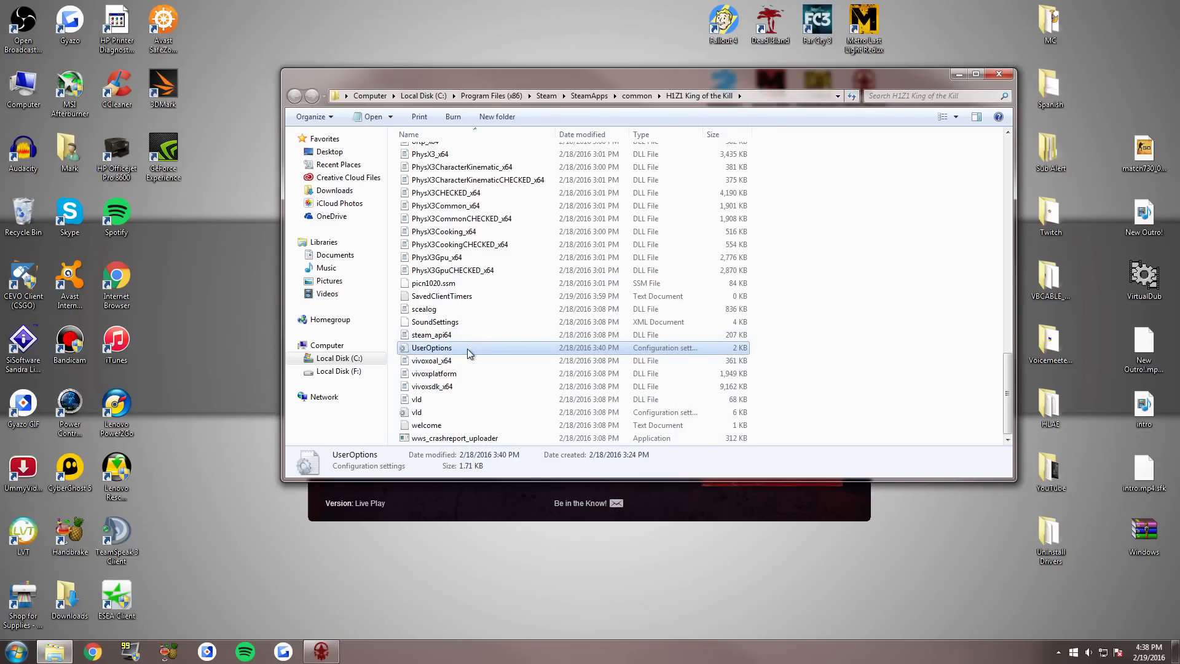
{"action": "double_click", "coordinate": [432, 347]}
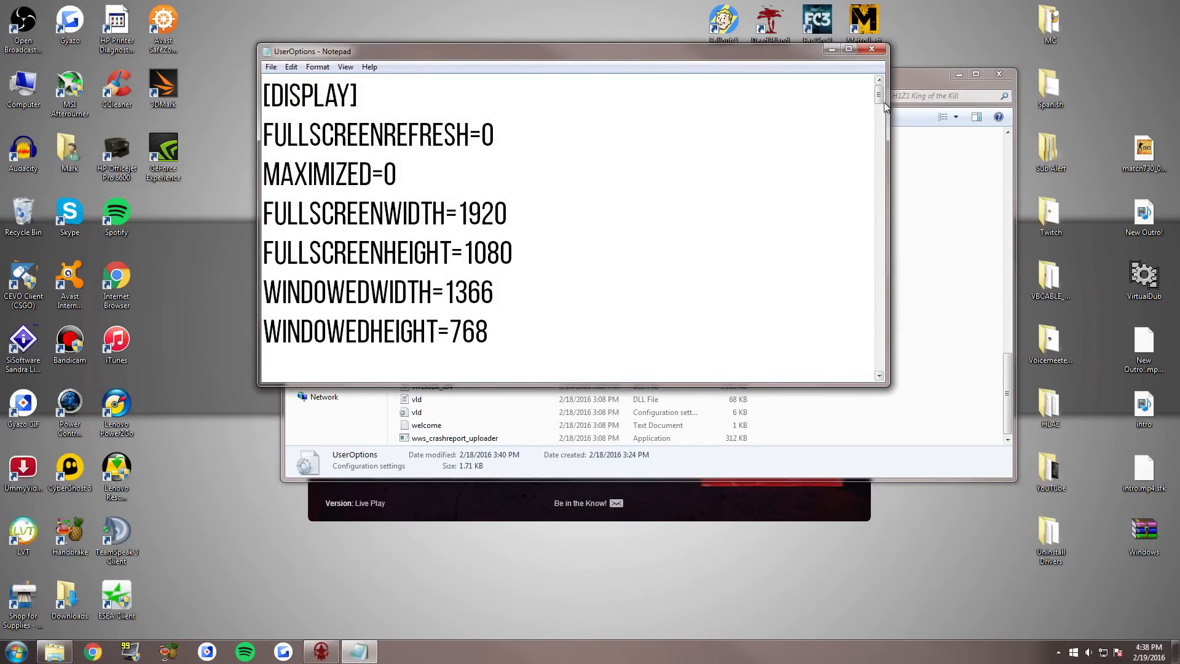
{"action": "scroll", "scroll_direction": "down", "scroll_amount": 3}
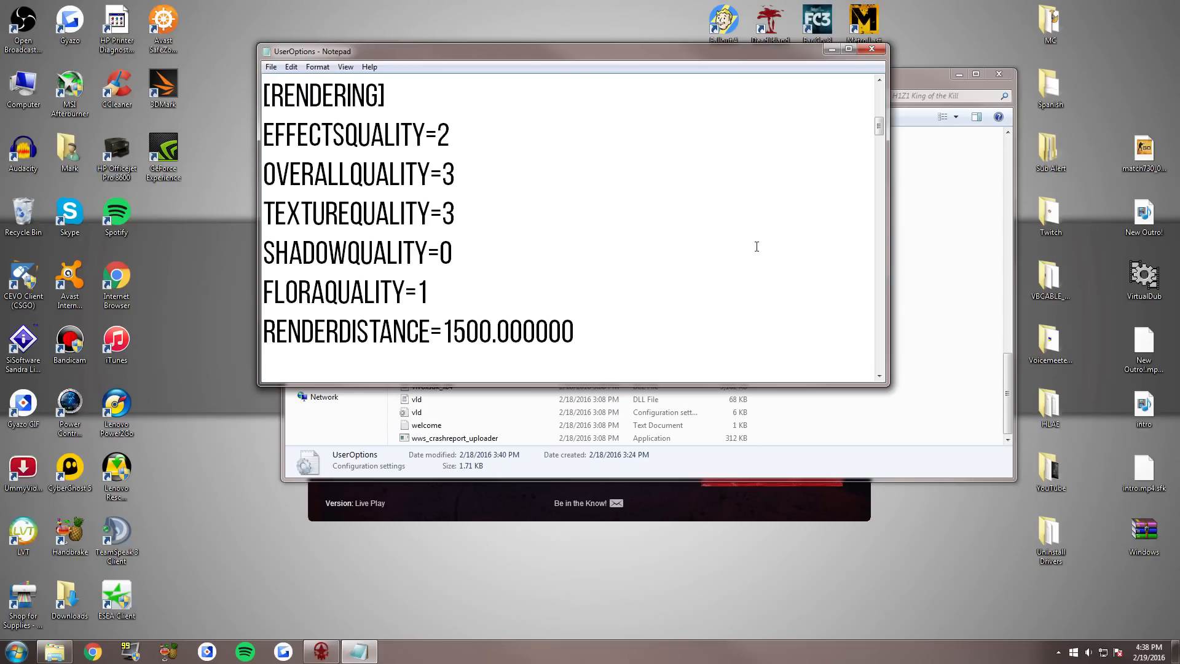
{"action": "mouse_move", "coordinate": [463, 274]}
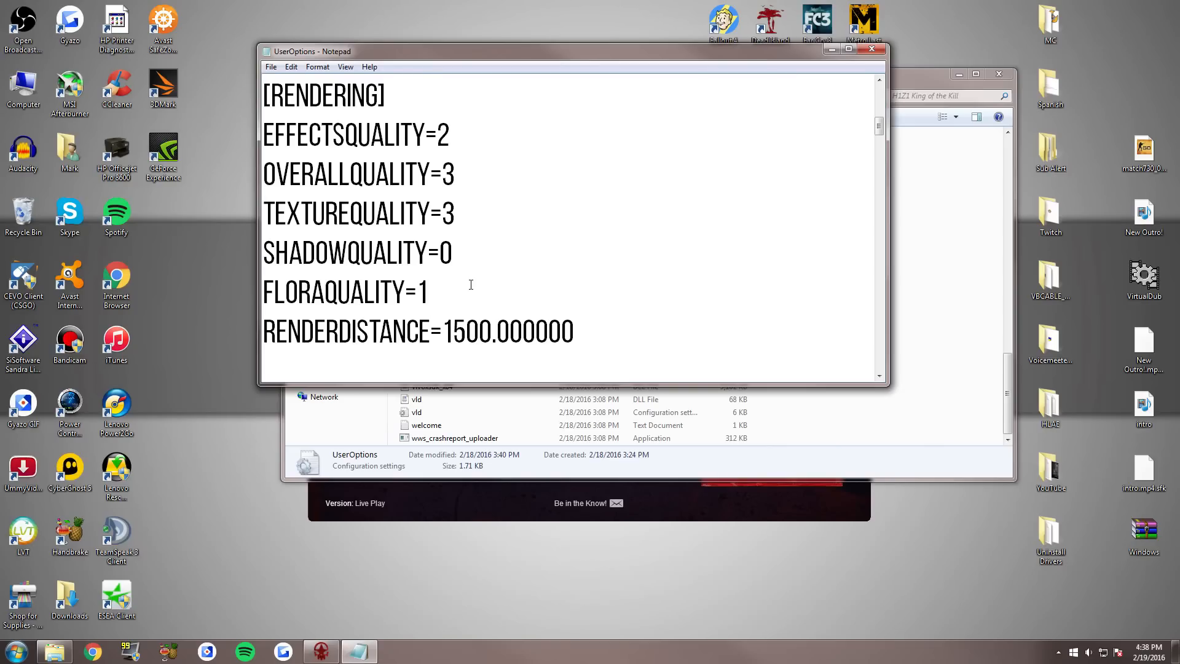
{"action": "left_click", "coordinate": [427, 292]}
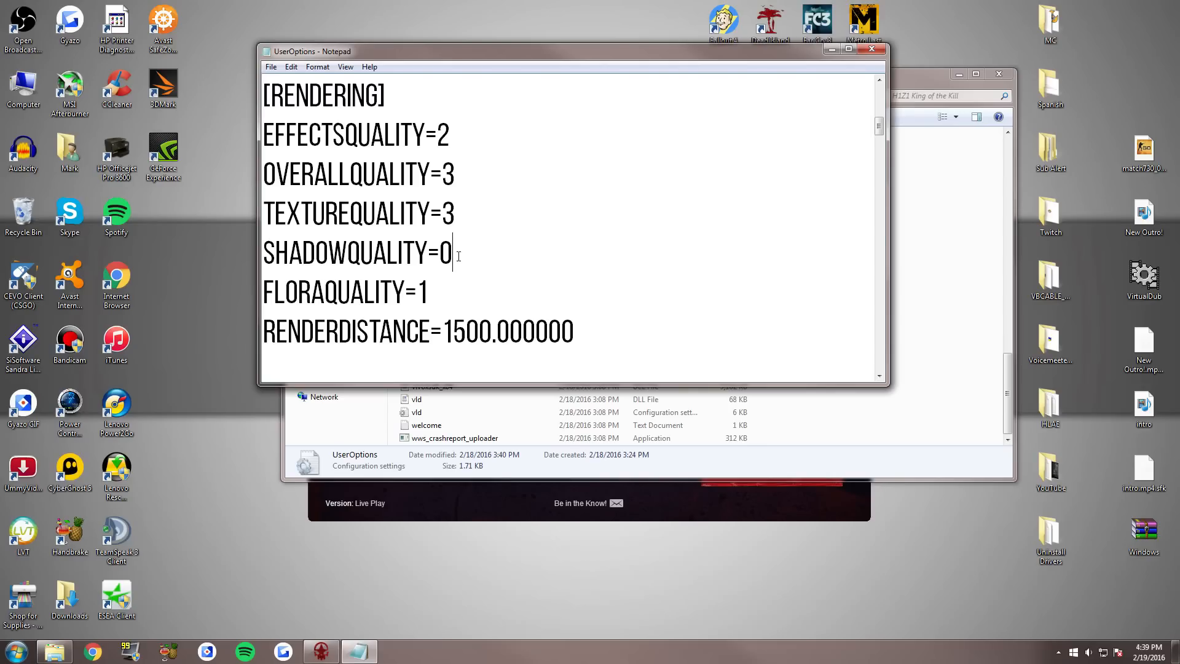
{"action": "mouse_move", "coordinate": [470, 150]}
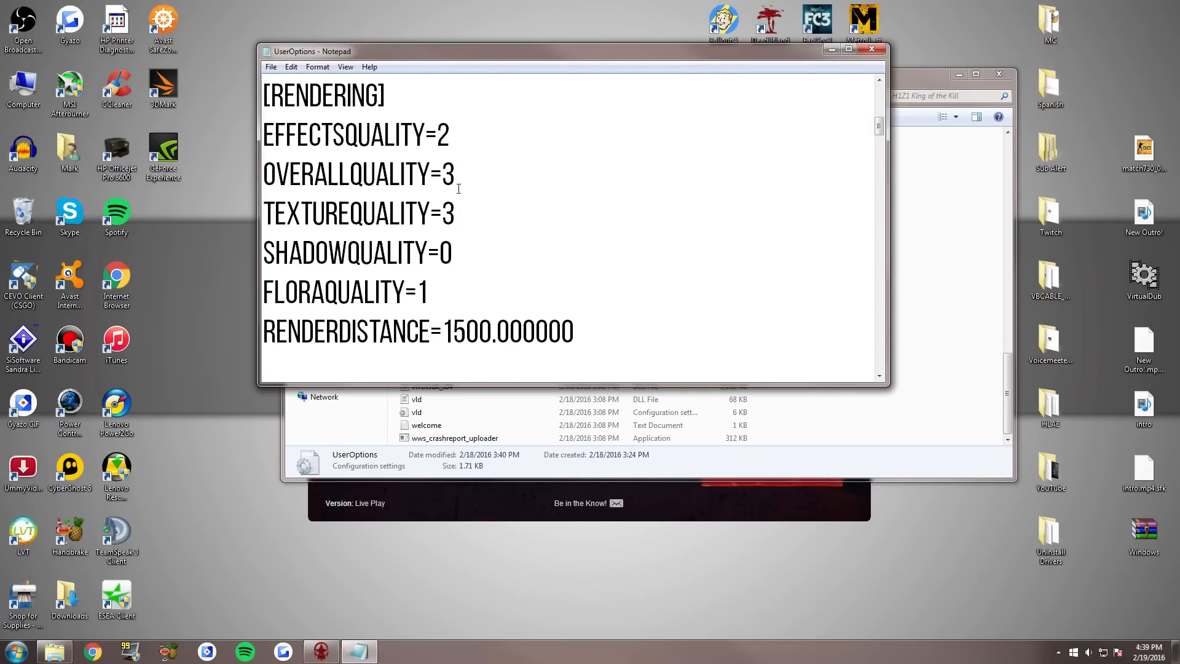
{"action": "left_click", "coordinate": [455, 213]}
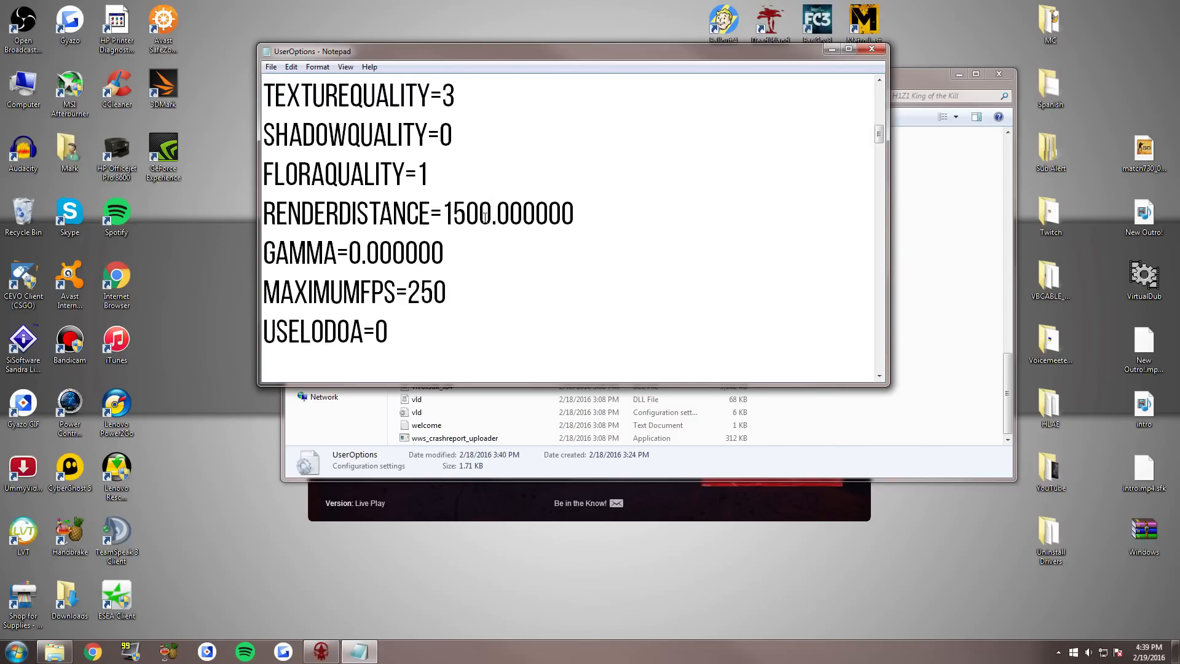
{"action": "mouse_move", "coordinate": [785, 196]}
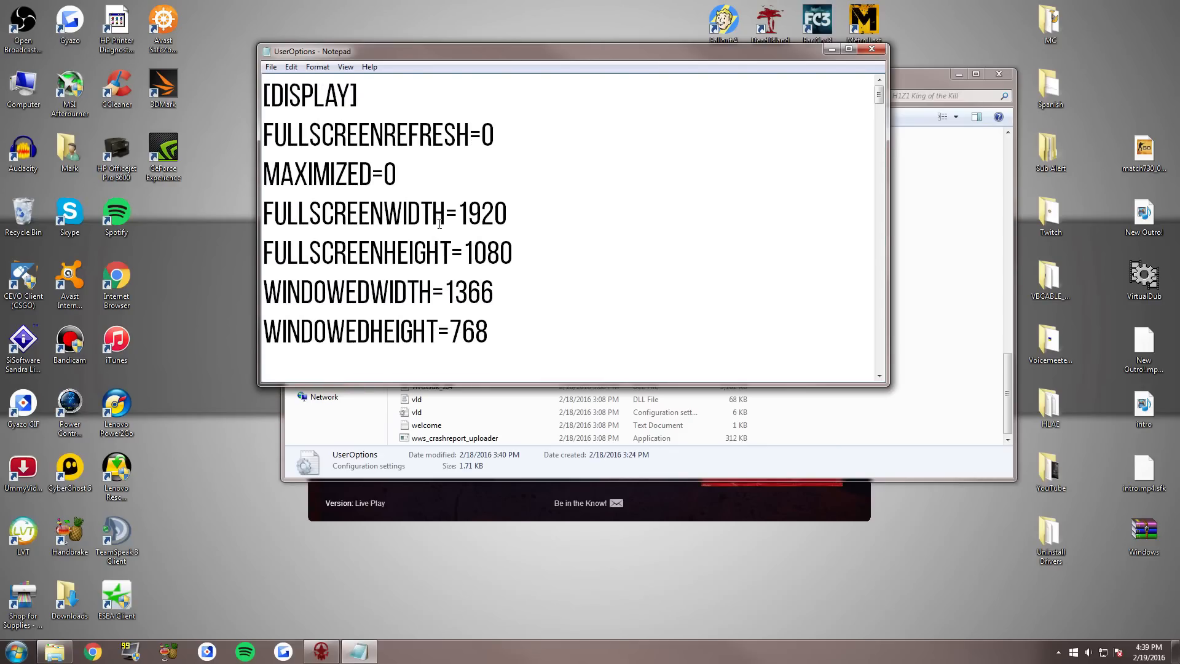
{"action": "scroll", "scroll_direction": "down", "scroll_amount": 3}
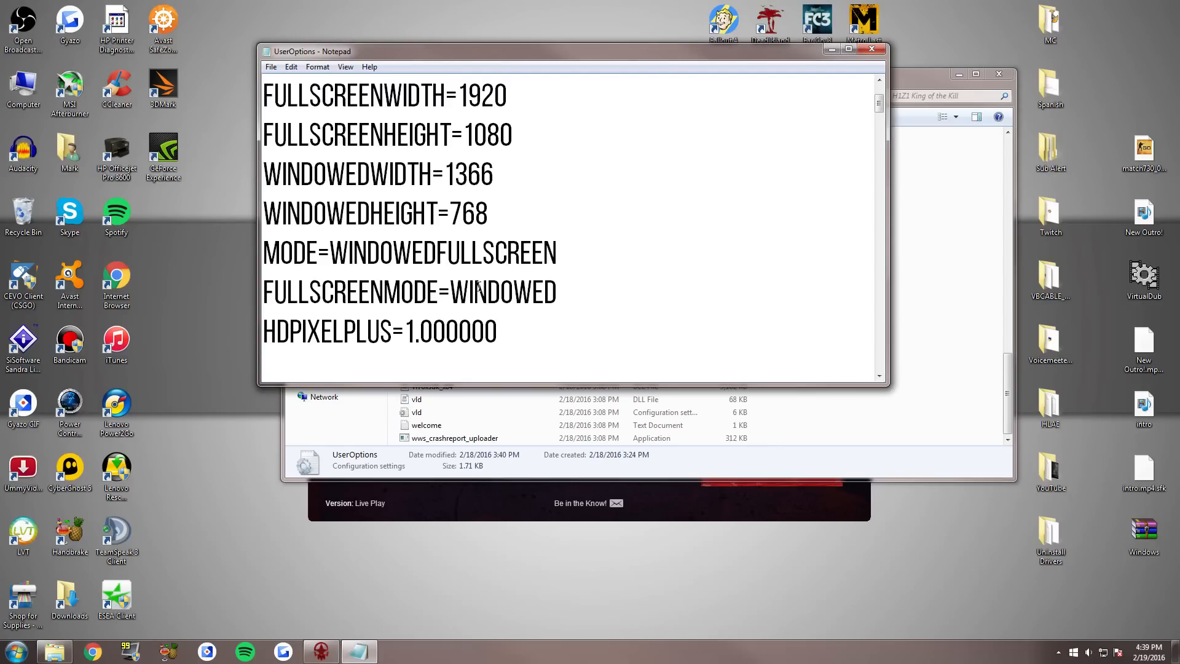
{"action": "left_click", "coordinate": [872, 49]}
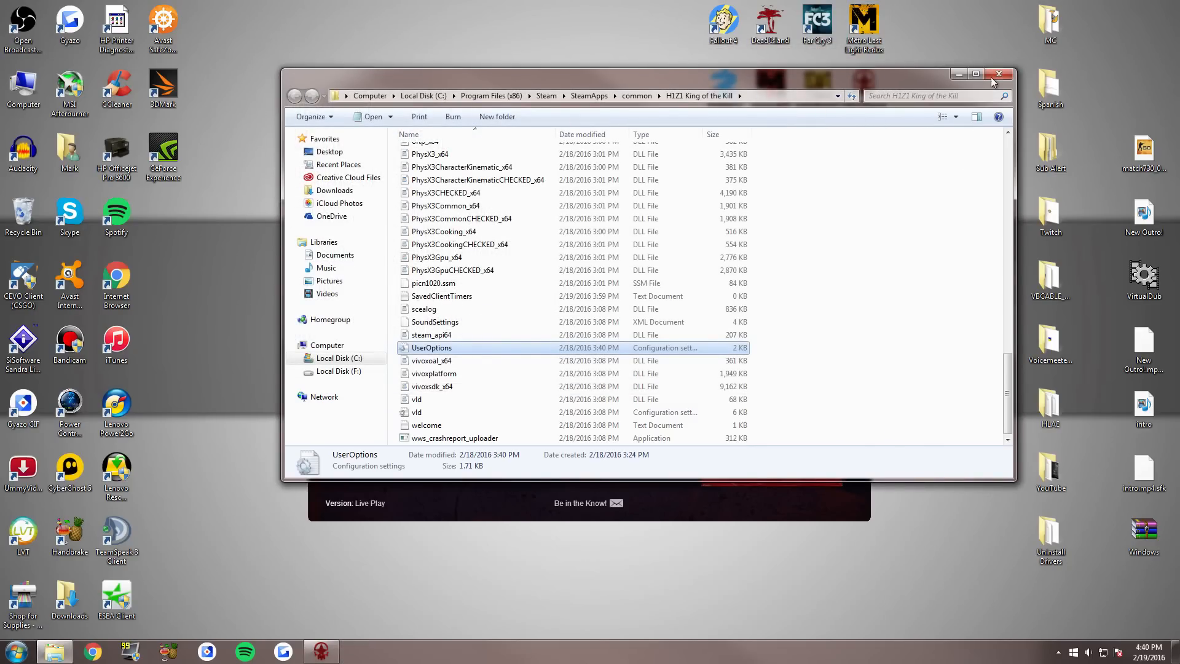